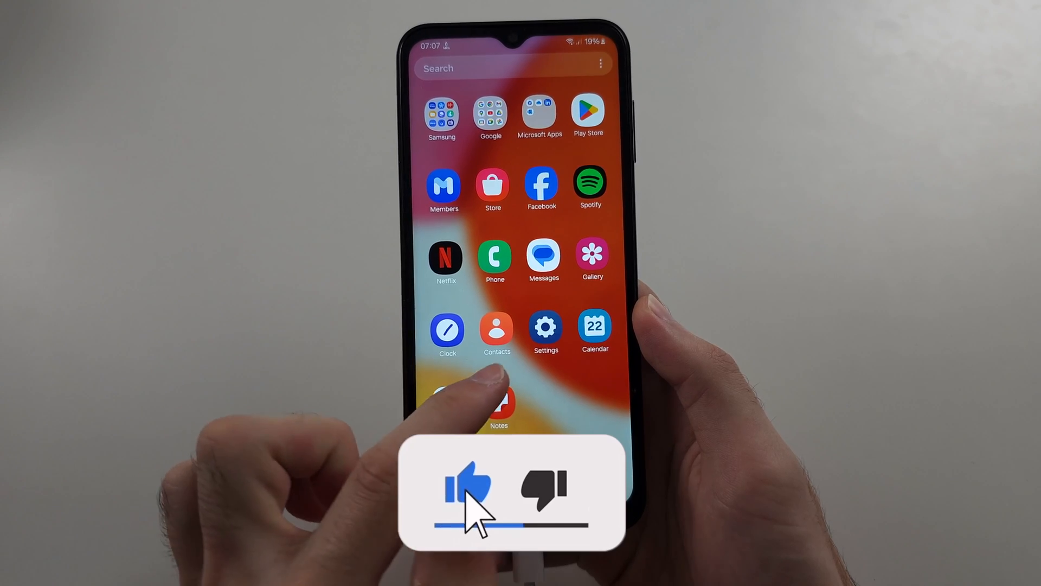
Launch Settings from the home screen and scroll its main menu
{"action": "left_click", "coordinate": [545, 330]}
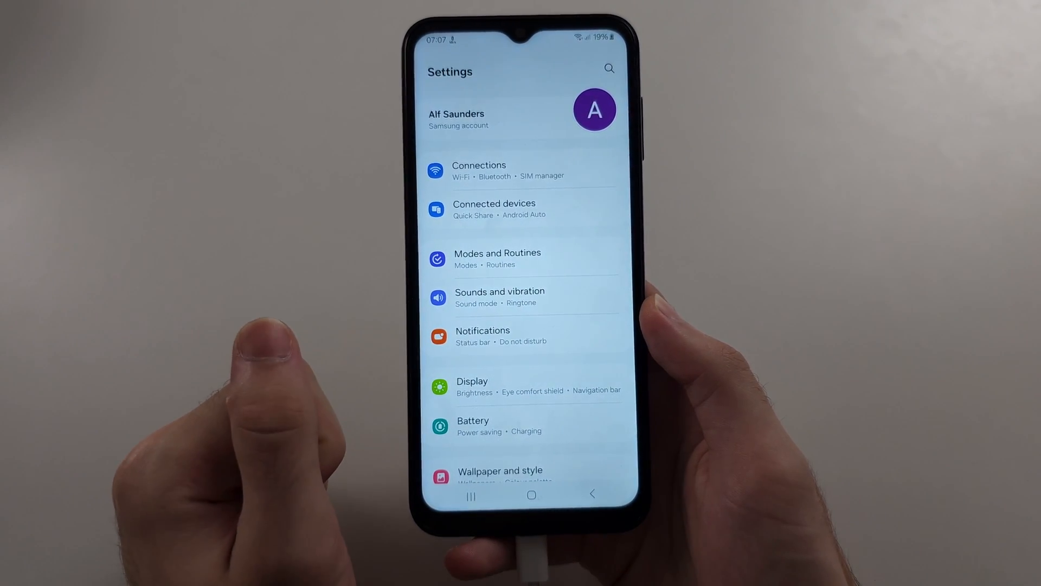
{"action": "scroll", "scroll_direction": "up", "scroll_amount": 3}
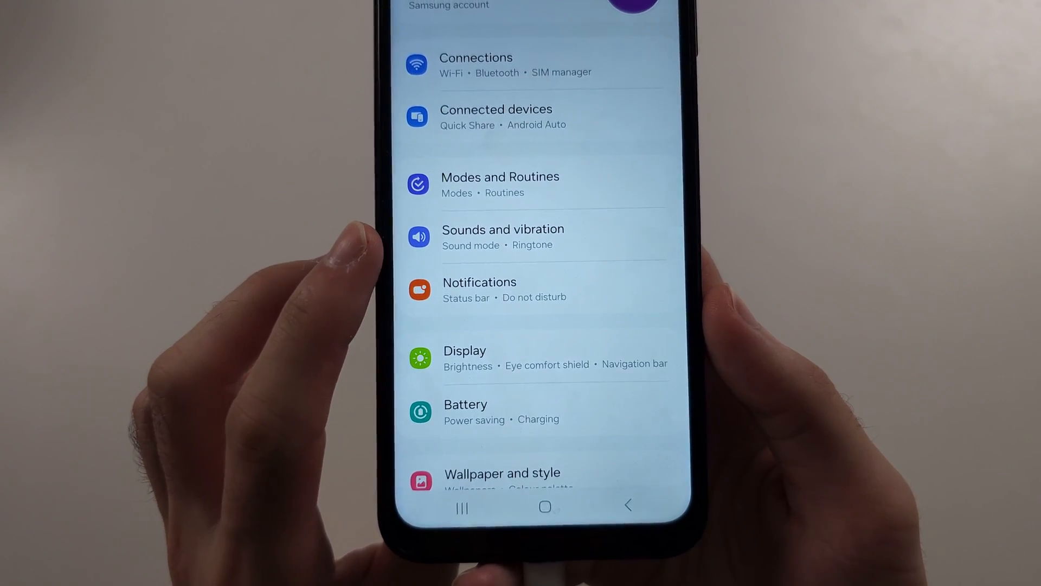
{"action": "left_click", "coordinate": [502, 236]}
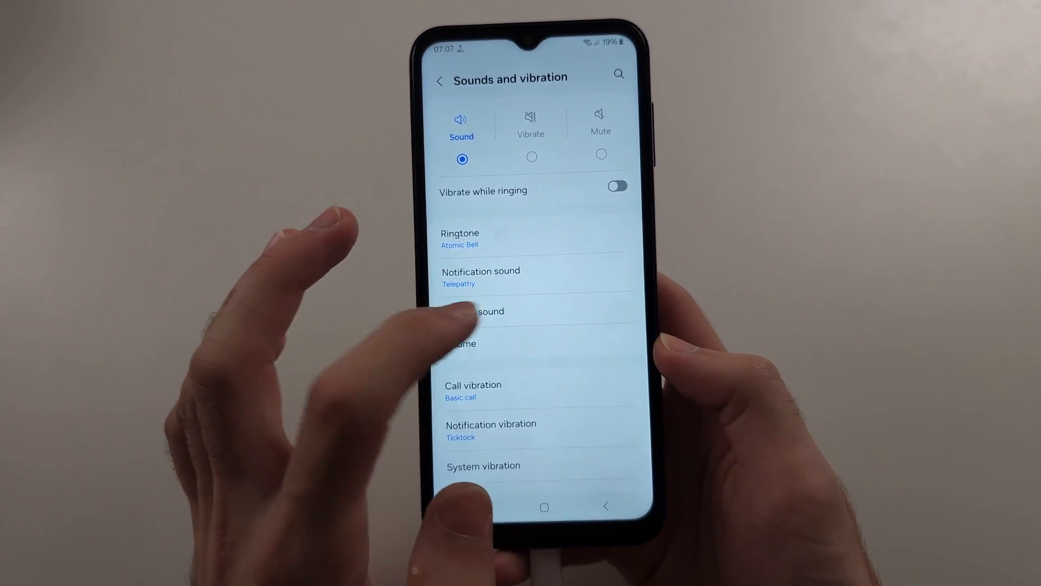
{"action": "left_click", "coordinate": [481, 275]}
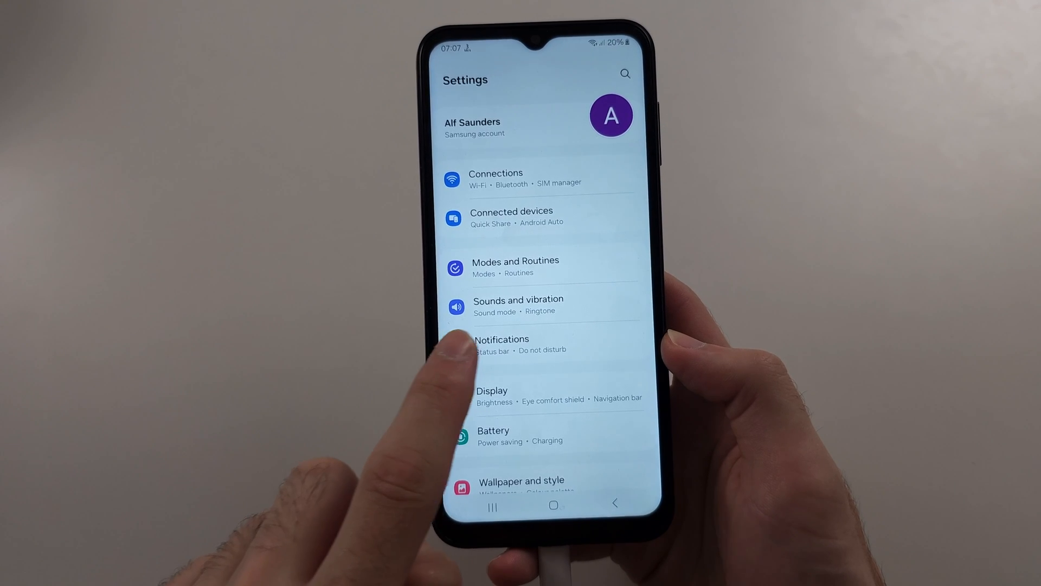
Go into Notifications and then its Advanced settings page
{"action": "left_click", "coordinate": [503, 344]}
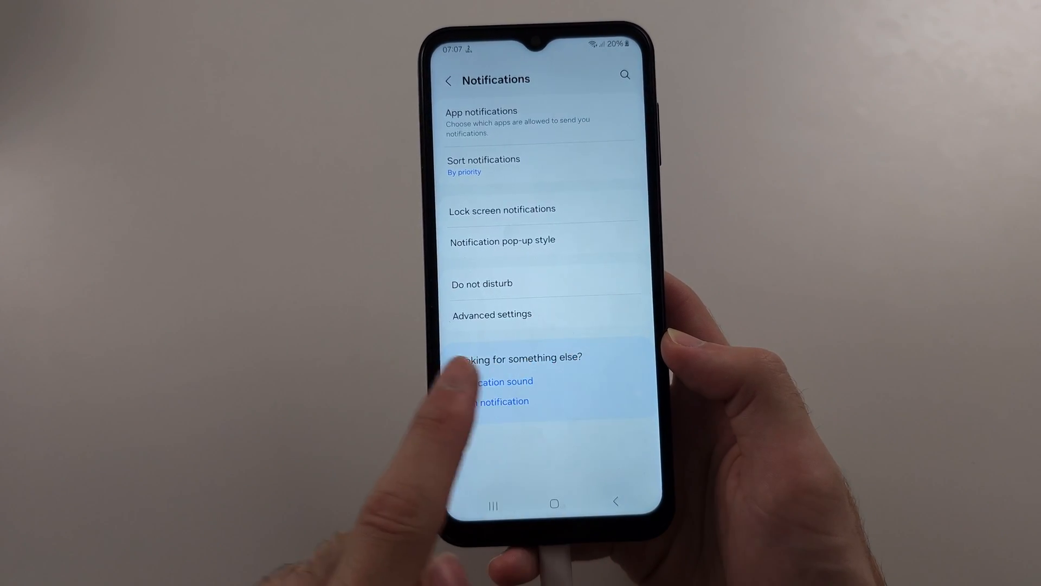
{"action": "left_click", "coordinate": [492, 314]}
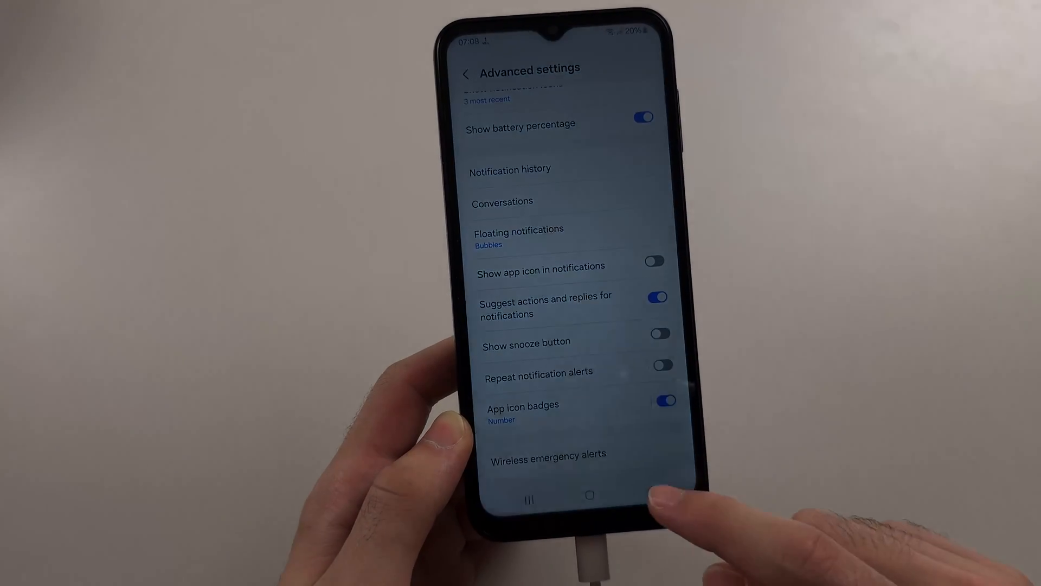
Reach the App notifications list and select Gmail's notification settings
{"action": "left_click", "coordinate": [467, 73]}
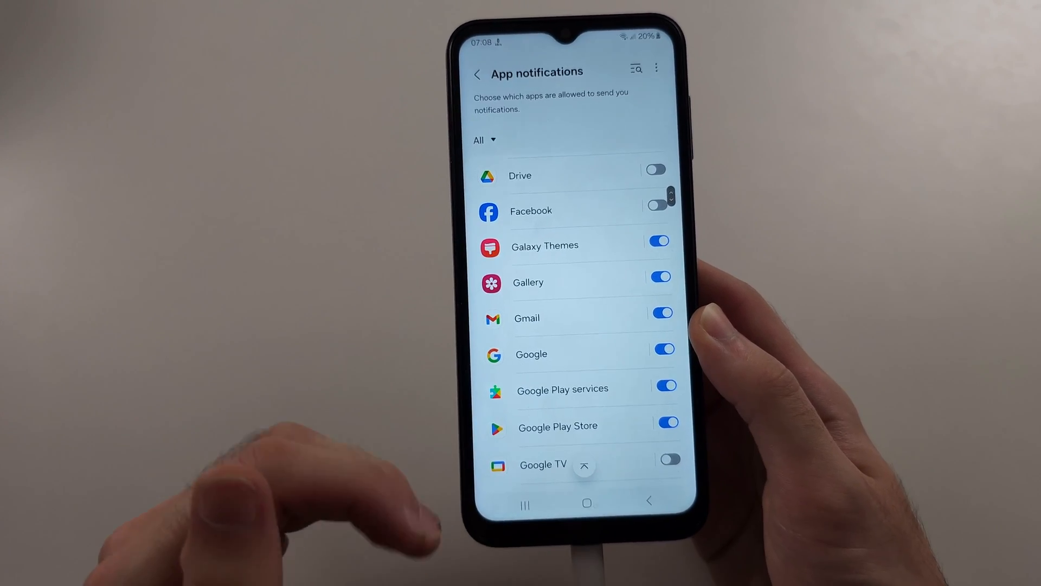
{"action": "left_click", "coordinate": [527, 318]}
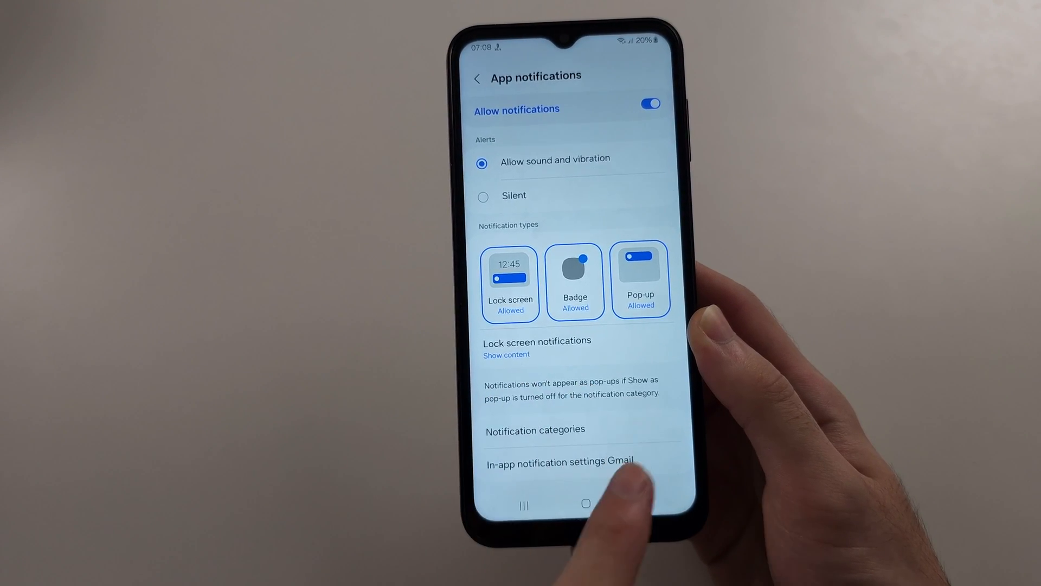
Enter Gmail's Notification categories and select the Miscellaneous category
{"action": "left_click", "coordinate": [535, 429]}
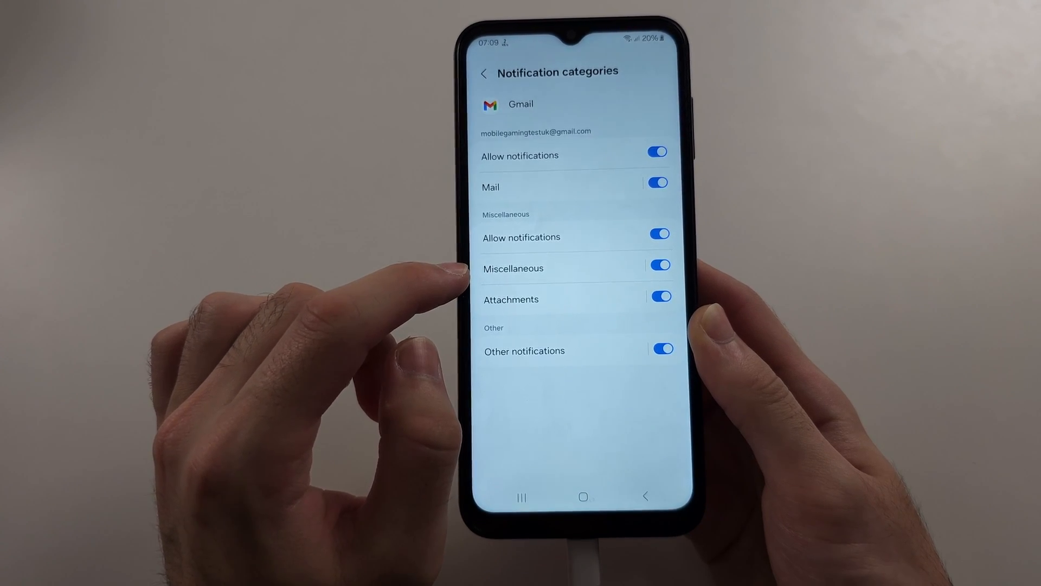
{"action": "left_click", "coordinate": [513, 268]}
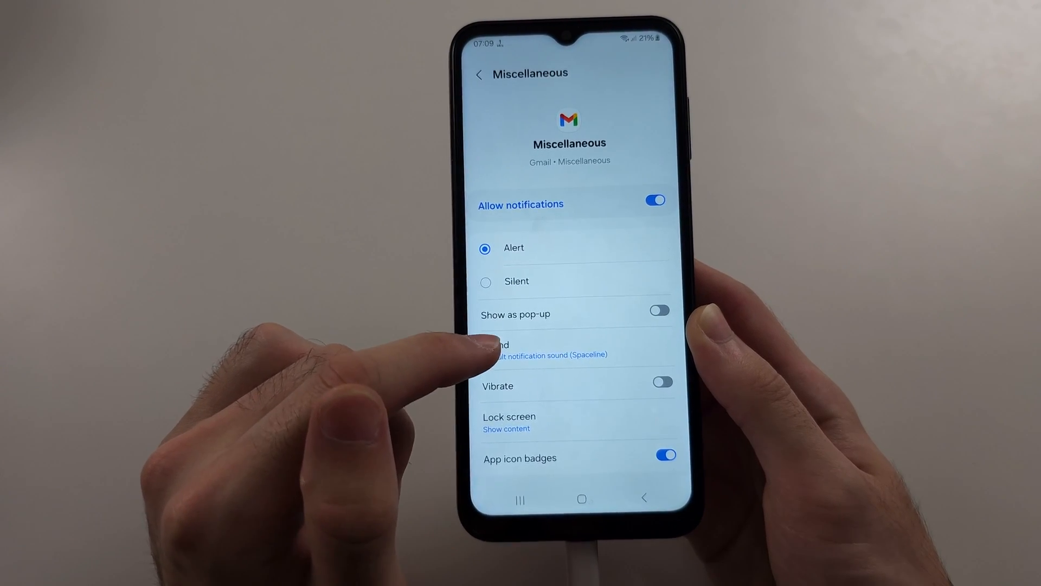
Assign the Chocolate sound to Miscellaneous notifications and return to Gmail's categories list
{"action": "left_click", "coordinate": [499, 348]}
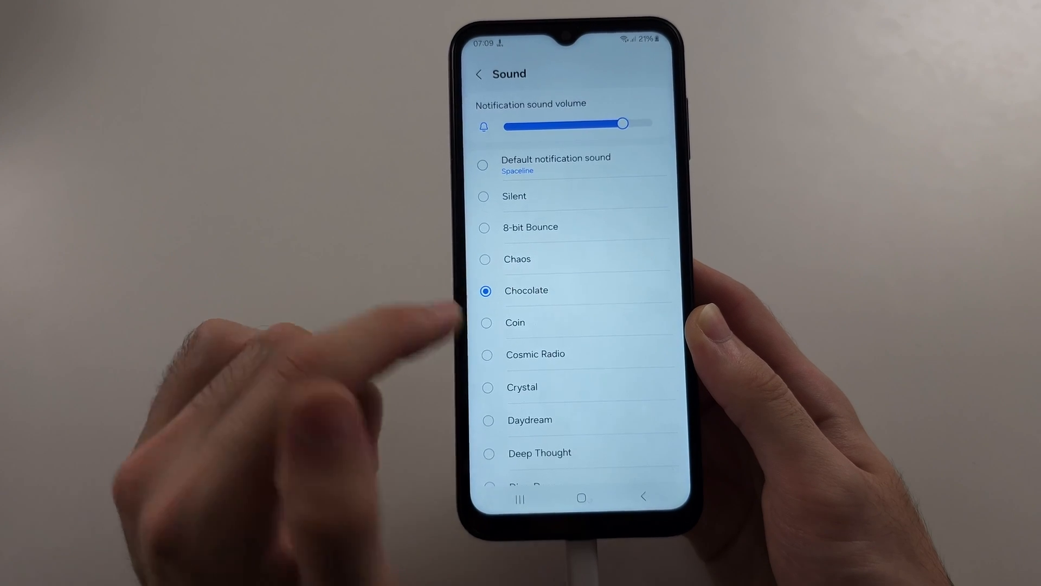
{"action": "left_click", "coordinate": [480, 74]}
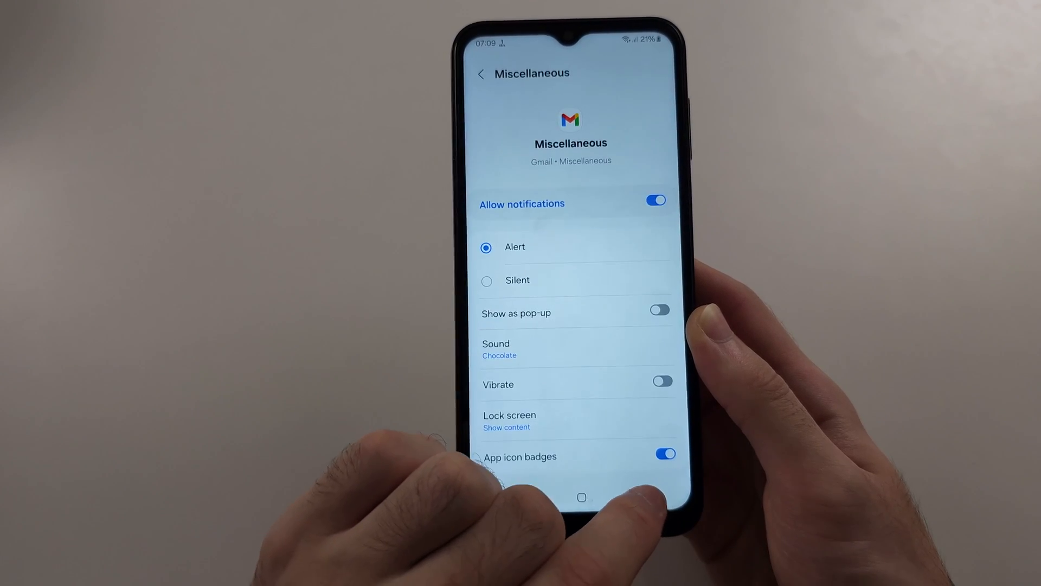
{"action": "left_click", "coordinate": [483, 74]}
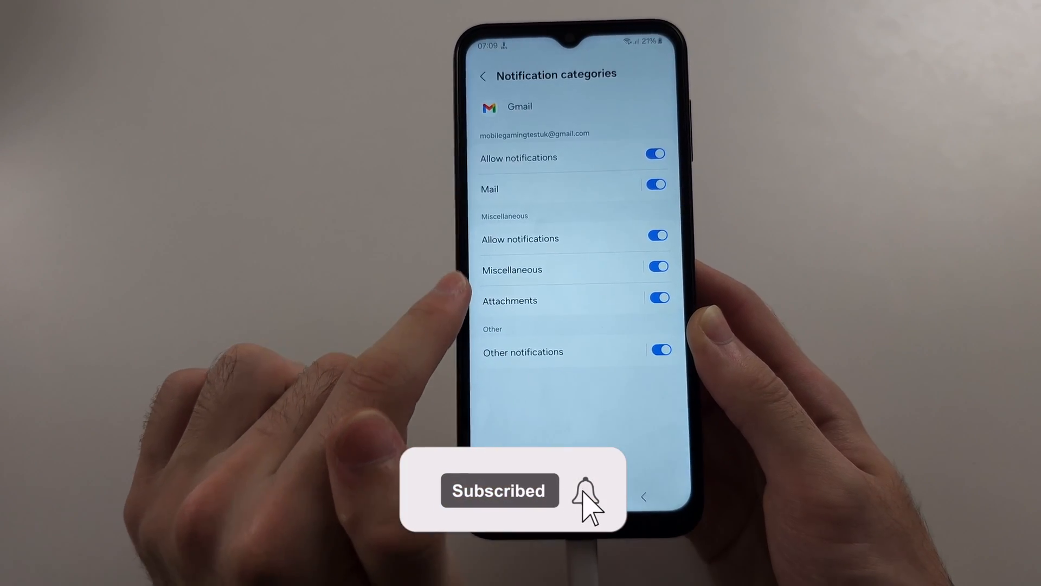